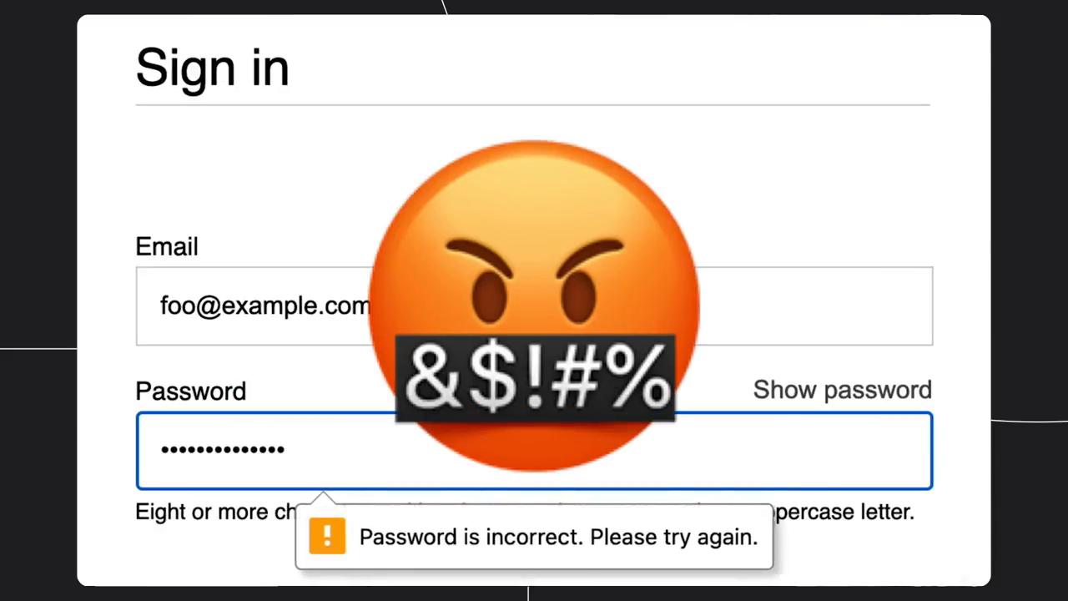
# Enter a password in the Pwned Passwords search and check it against breached passwords
pyautogui.write('••')
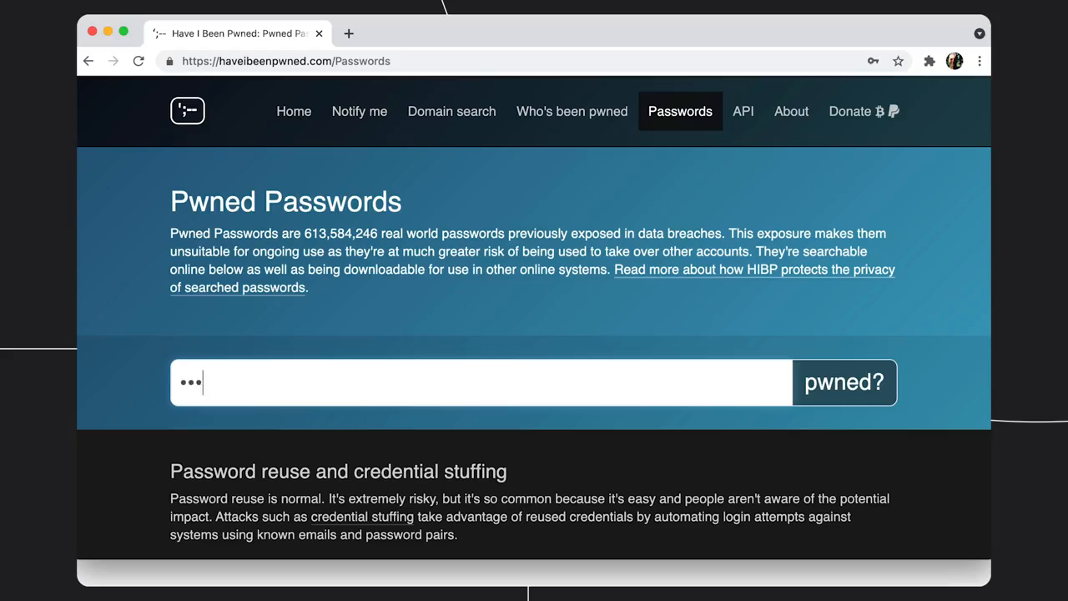
pyautogui.click(844, 383)
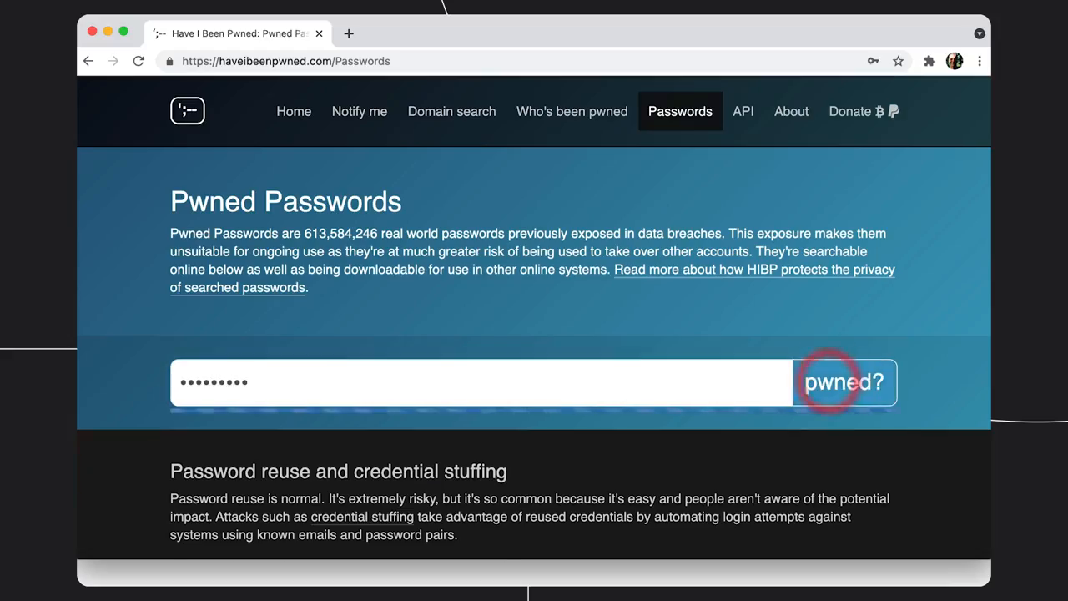
pyautogui.click(844, 382)
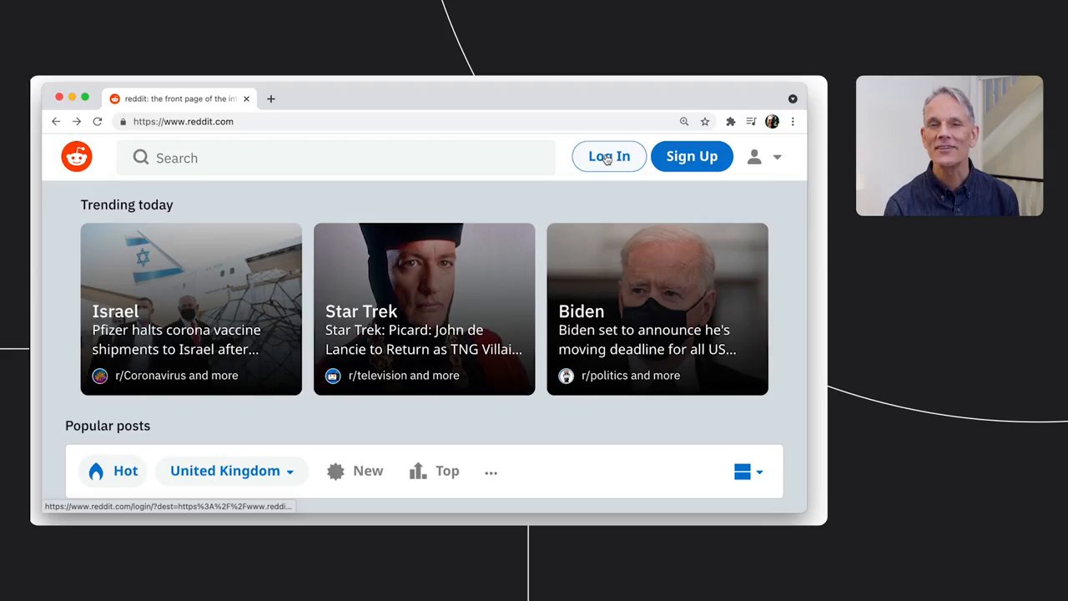
# Go to the Reddit sign-in page from the front page's Log In button
pyautogui.click(608, 157)
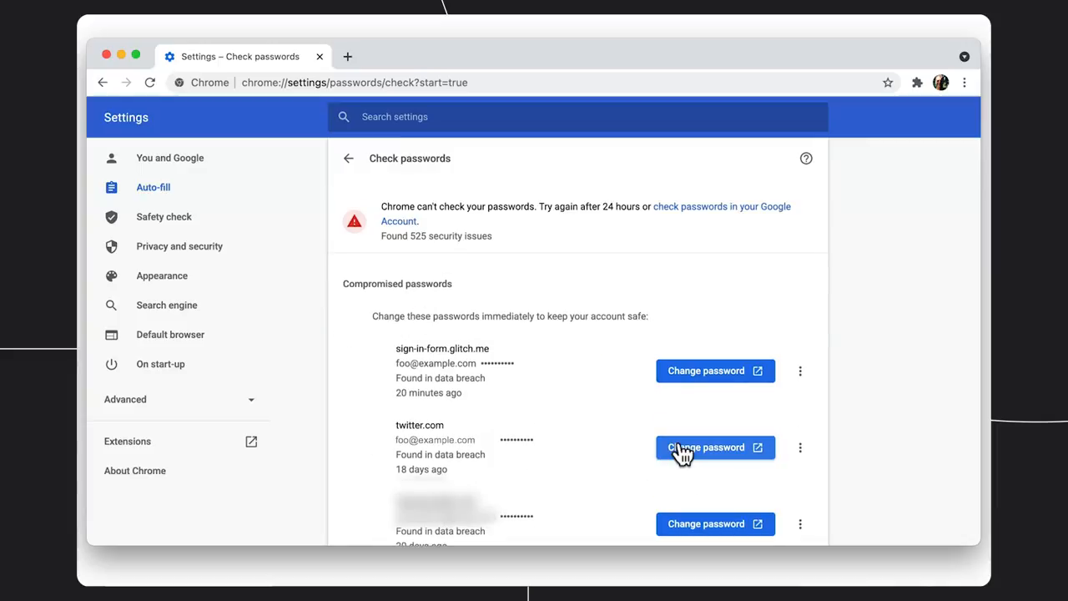
pyautogui.click(714, 448)
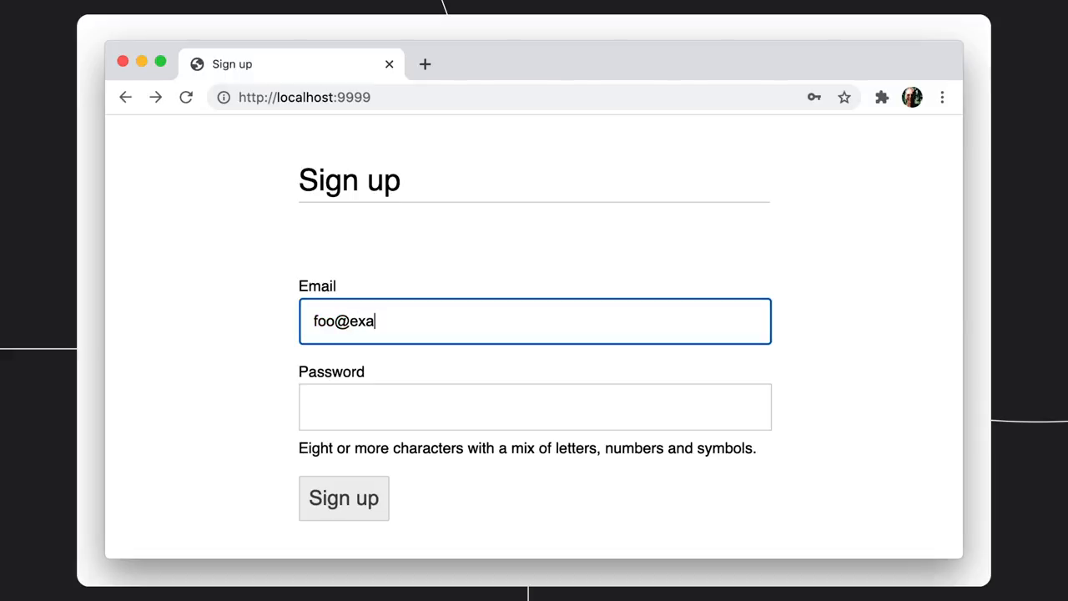
# Fill the Password field with the browser's suggested strong password
pyautogui.click(534, 407)
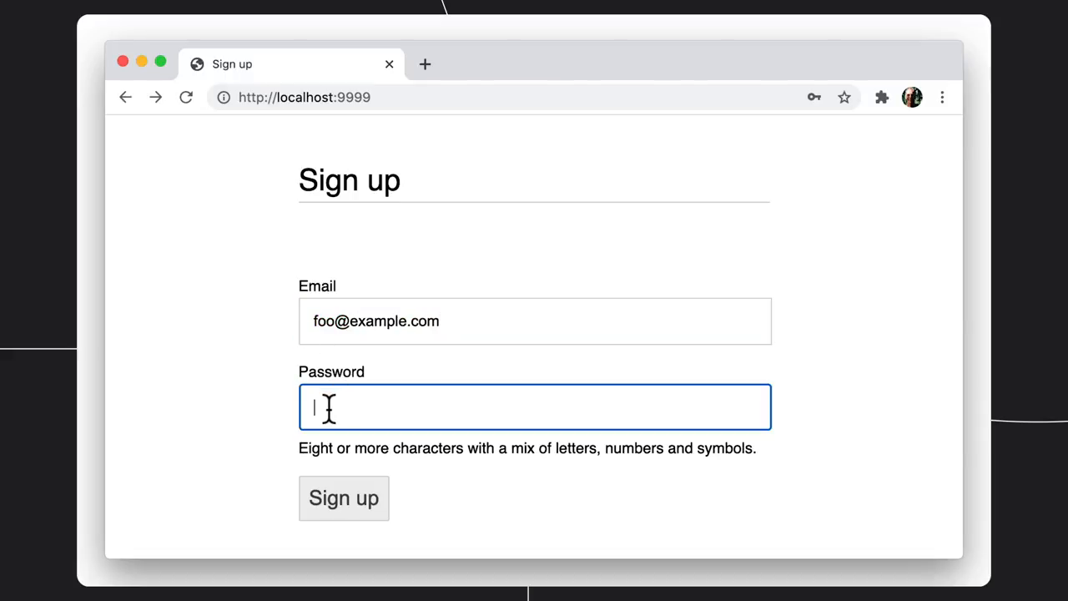
pyautogui.rightClick(334, 407)
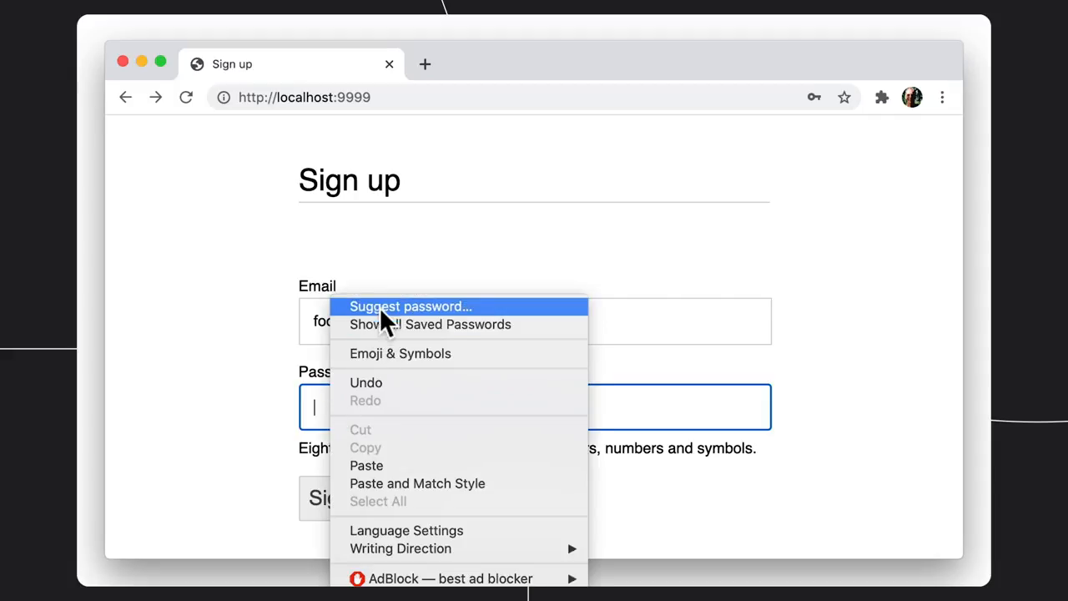
pyautogui.click(411, 307)
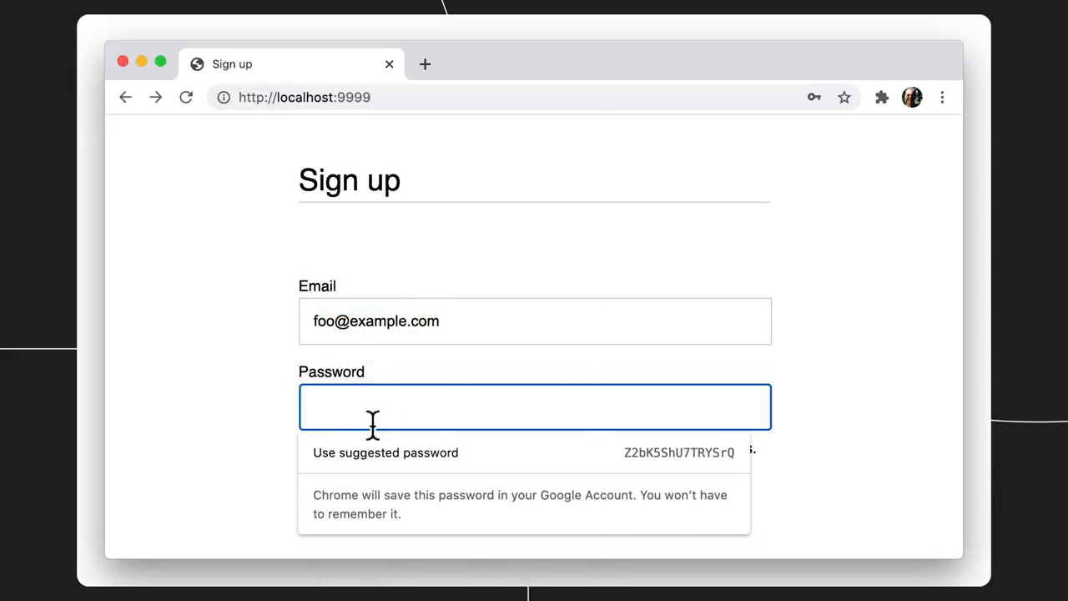
pyautogui.click(385, 453)
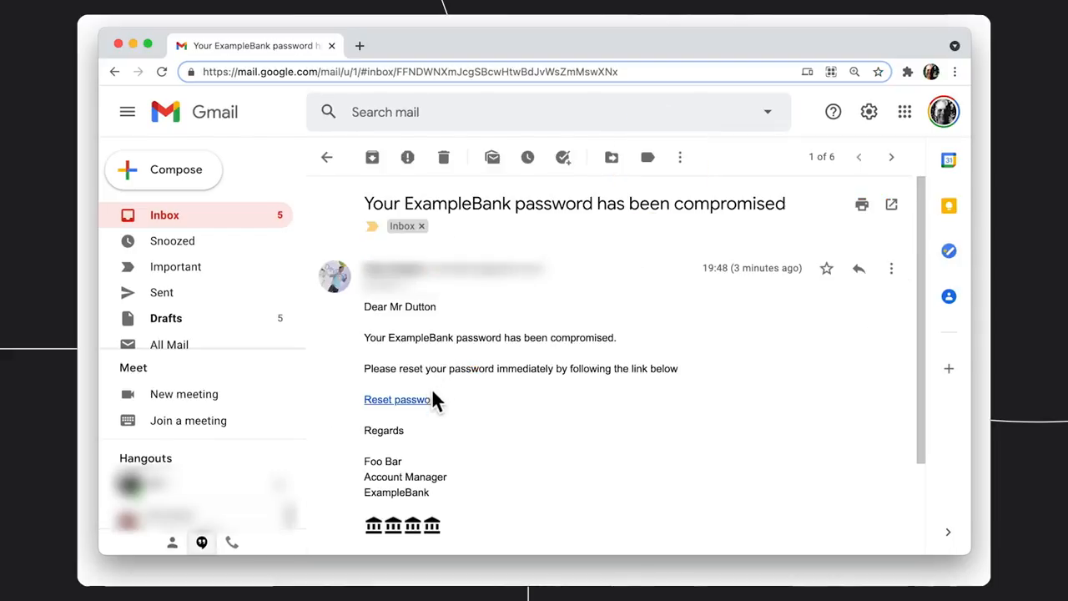
# Follow the 'Reset password' link in the ExampleBank compromised-password email
pyautogui.click(397, 399)
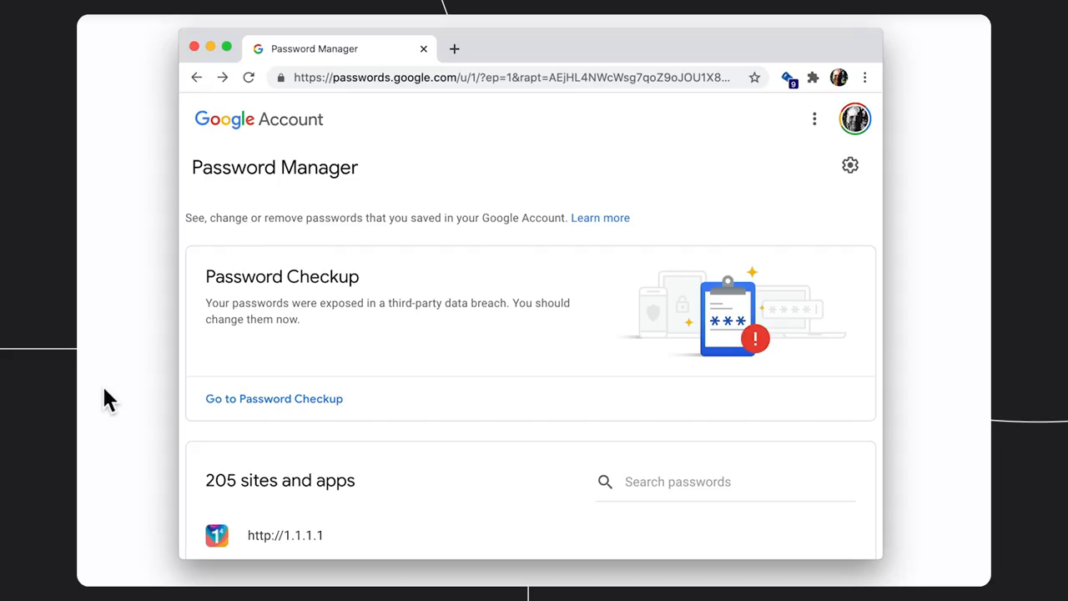
pyautogui.moveTo(177, 400)
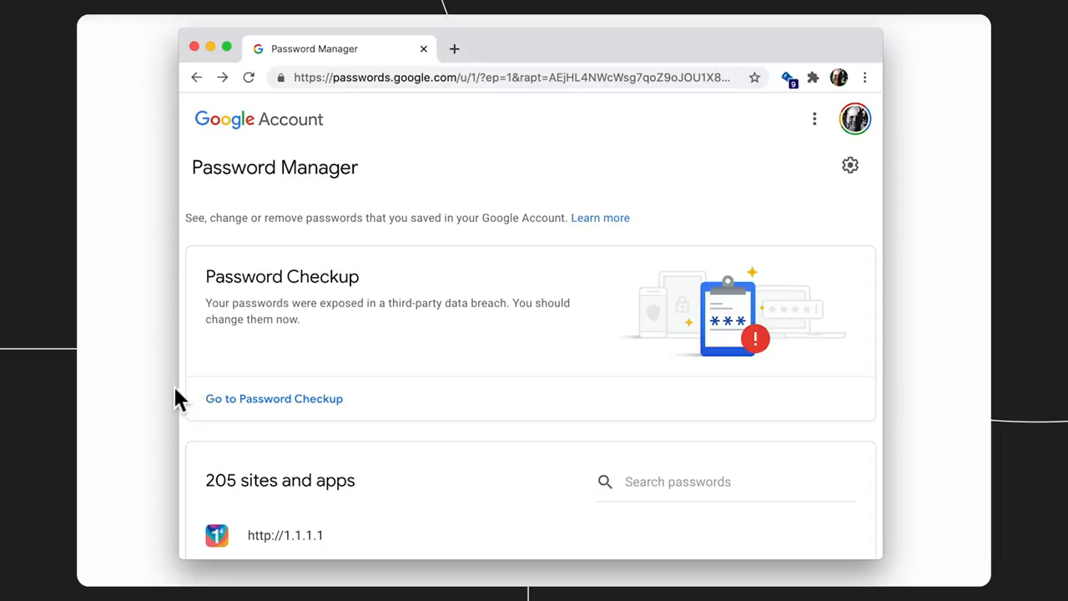
# Start a Password Checkup of the exposed saved passwords via 'Go to Password Checkup'
pyautogui.click(274, 398)
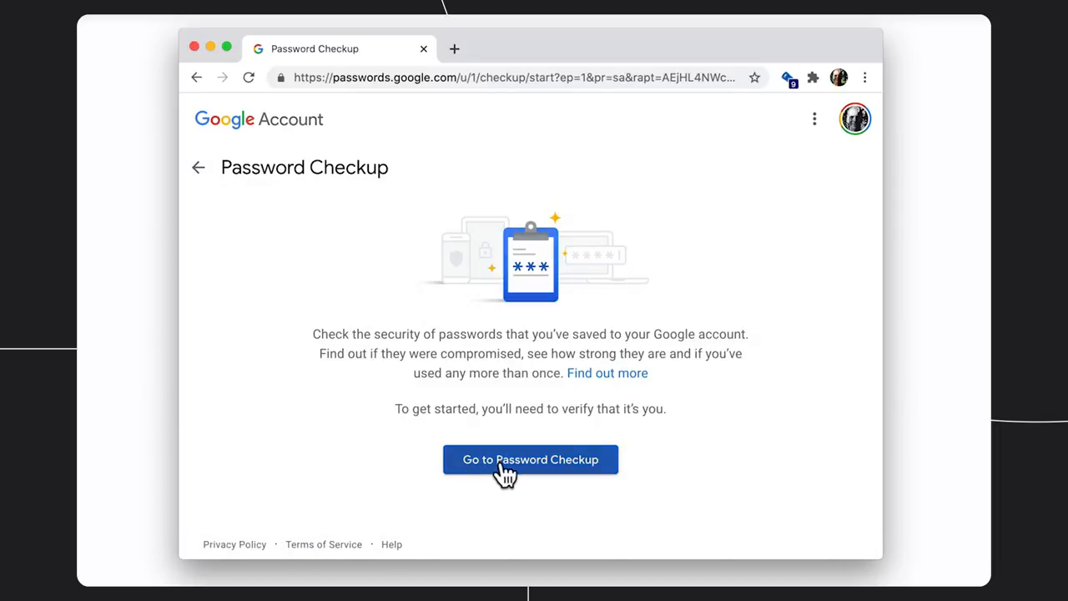
pyautogui.click(531, 459)
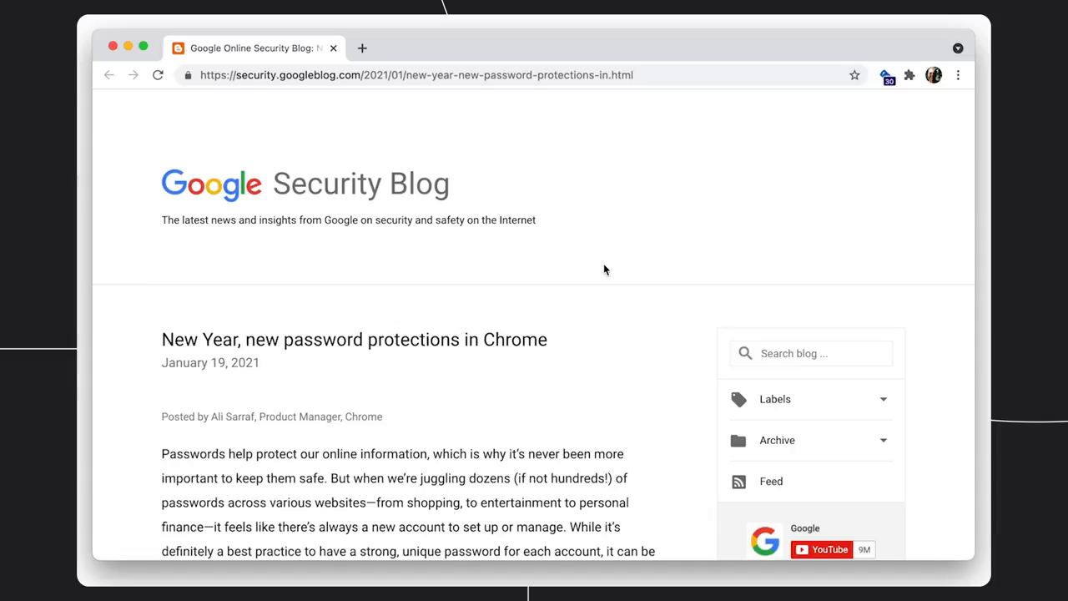
# Scroll through the 'New Year, new password protections in Chrome' blog post
pyautogui.scroll(-3)
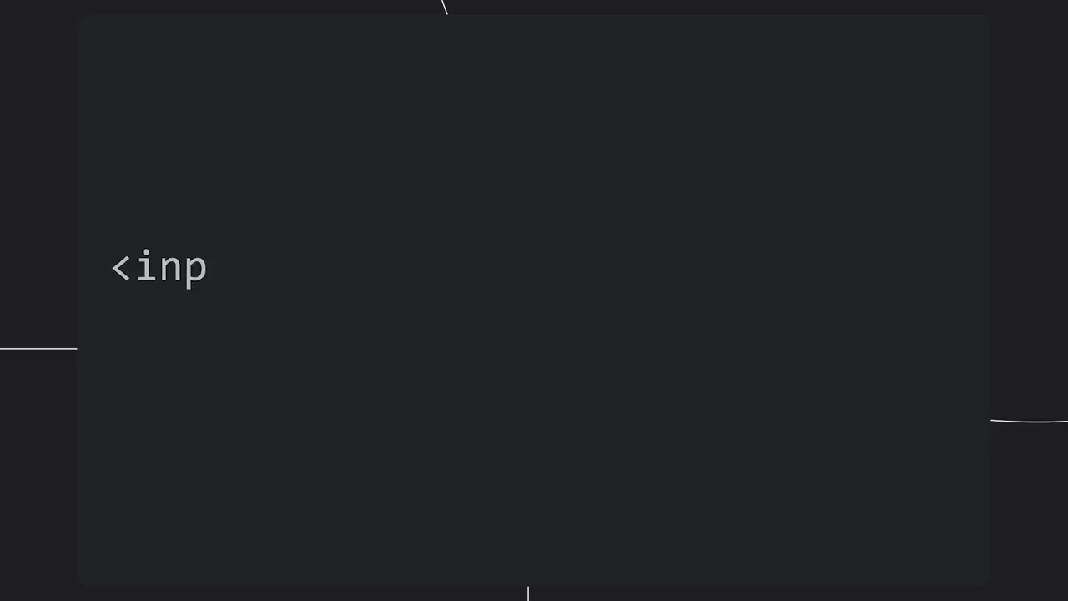
# Complete the snippet to read <input type="password" on the code slide
pyautogui.write('ut type="password"')
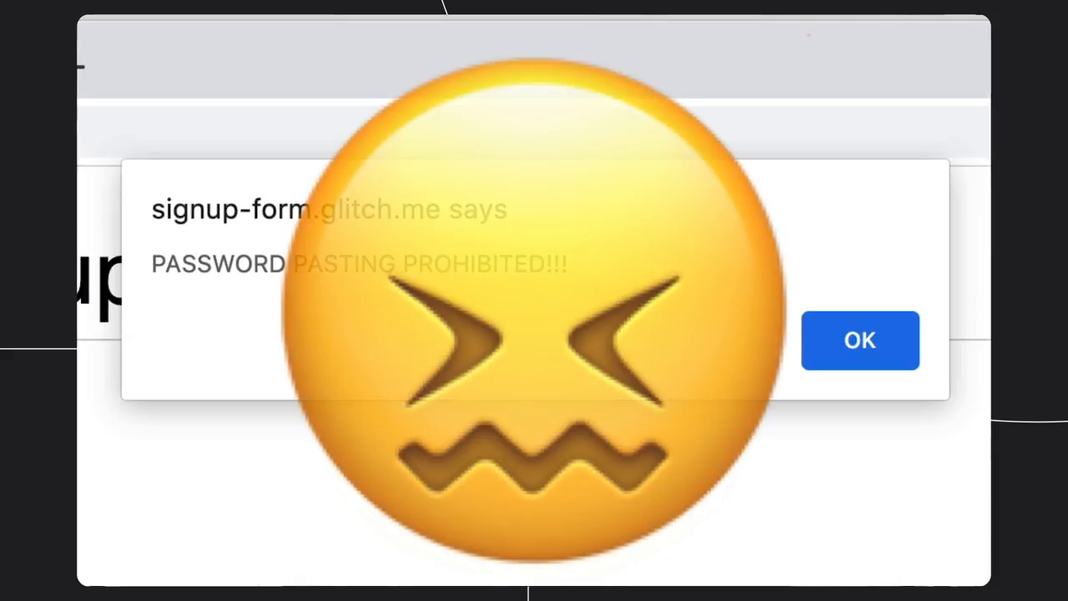
# Show the signup-form.glitch.me 'PASSWORD PASTING PROHIBITED!!!' alert
pyautogui.click(860, 341)
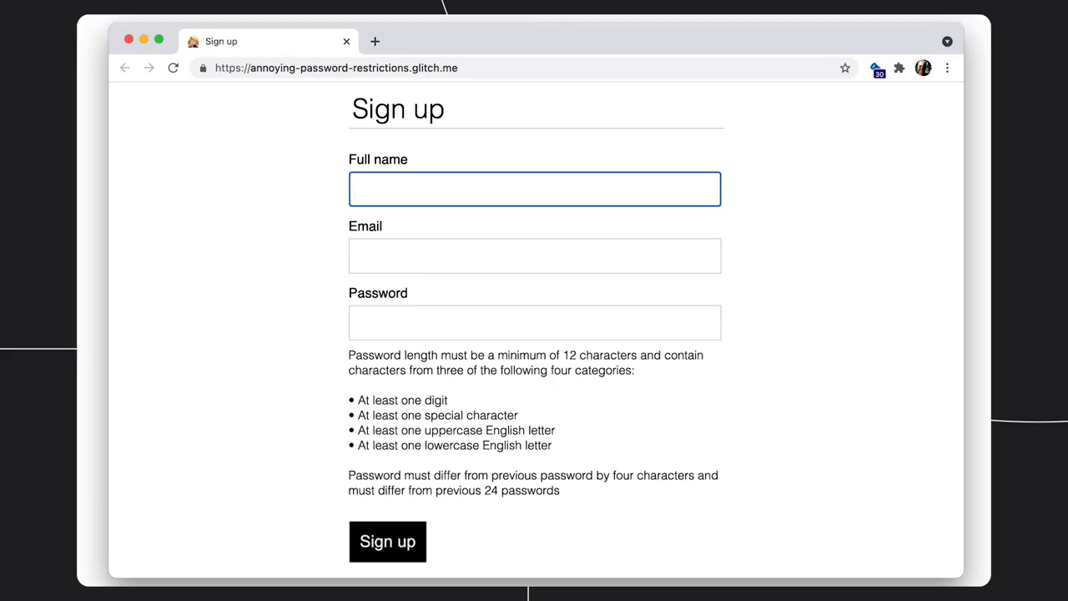
# Submit the sign-up form as 'Foo Bar' and acknowledge the INVALID PASSWORD alert
pyautogui.write('Foo Bar')
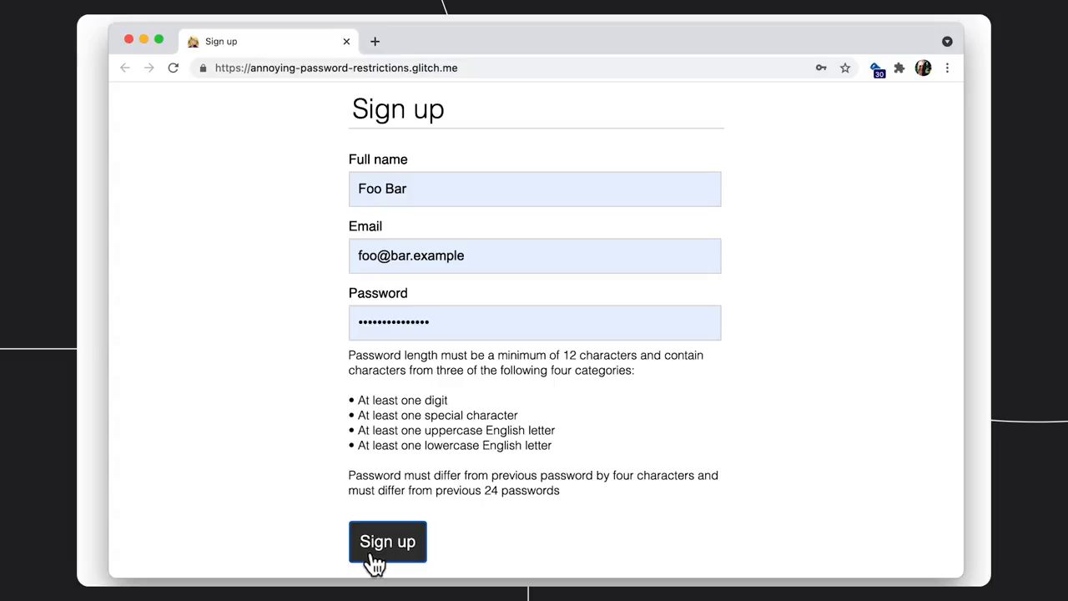
pyautogui.click(387, 541)
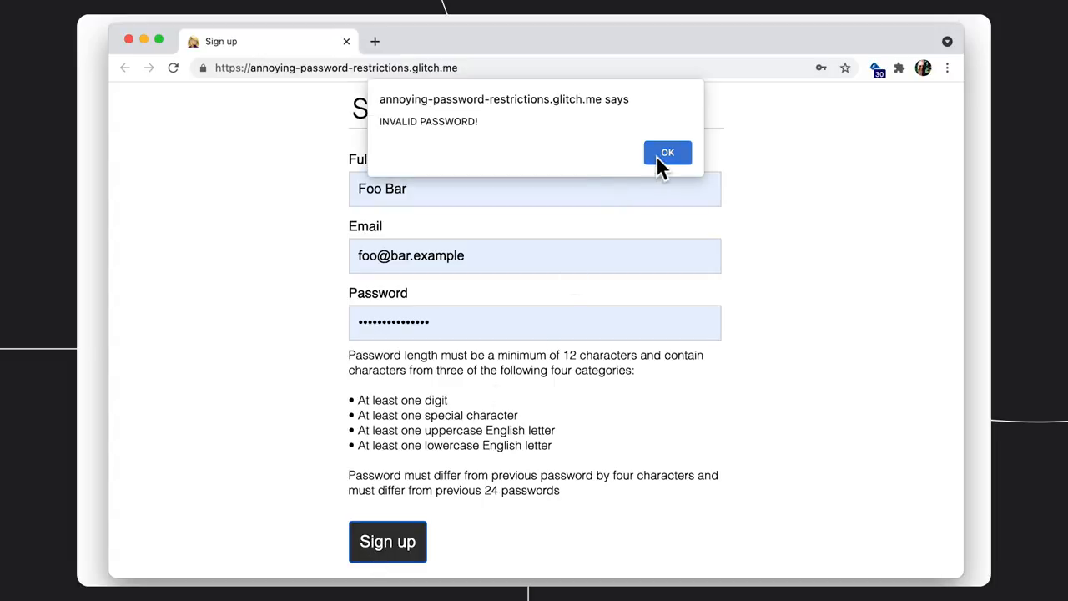
pyautogui.click(667, 154)
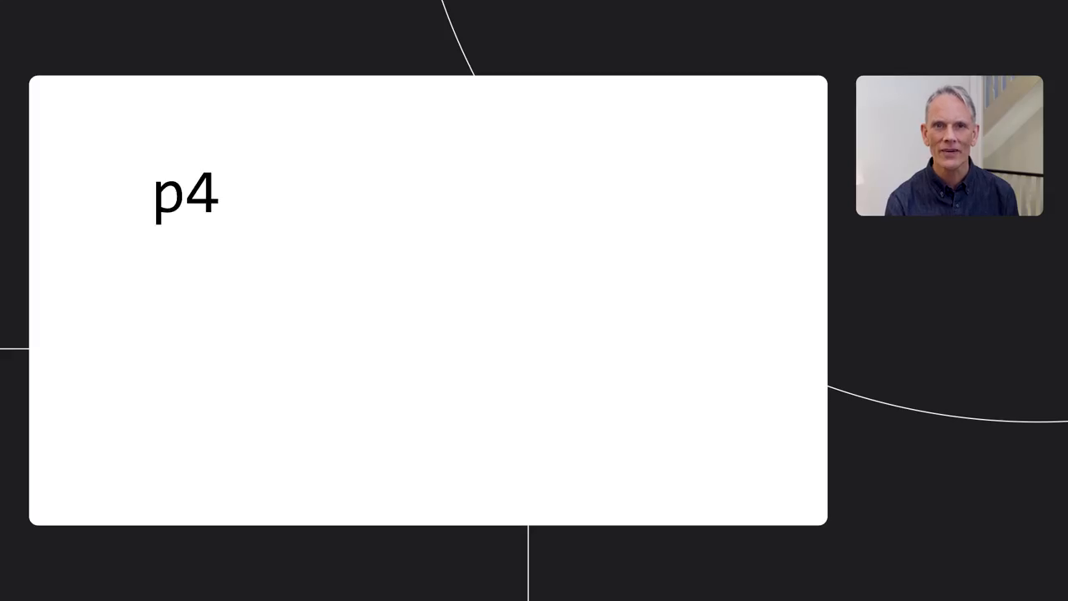
# Extend the slide text to the leetspeak example 'p4ssw0rdp'
pyautogui.write('ssw0rdp')
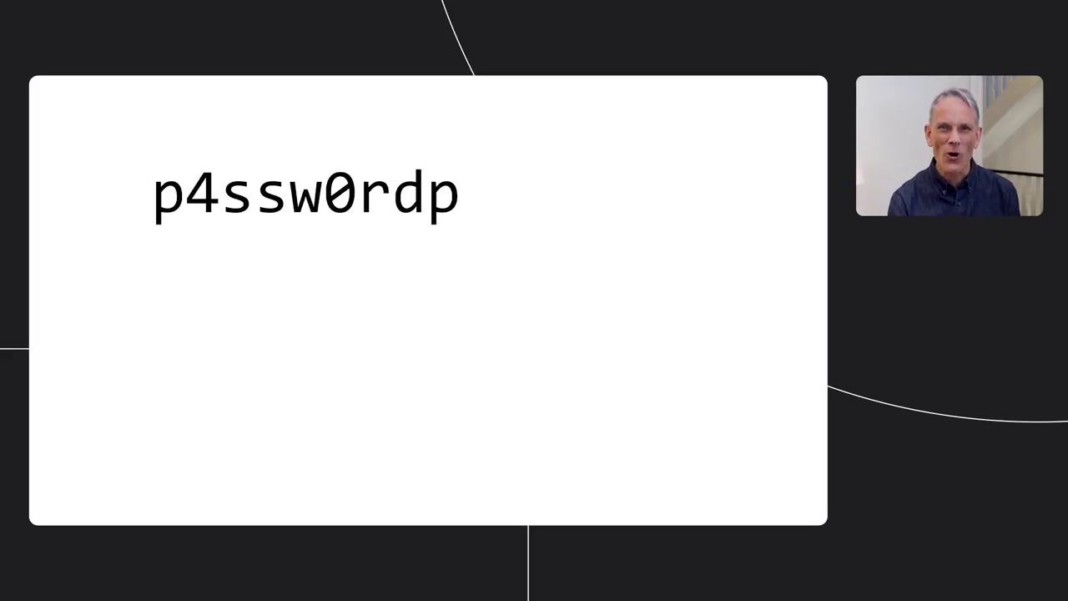